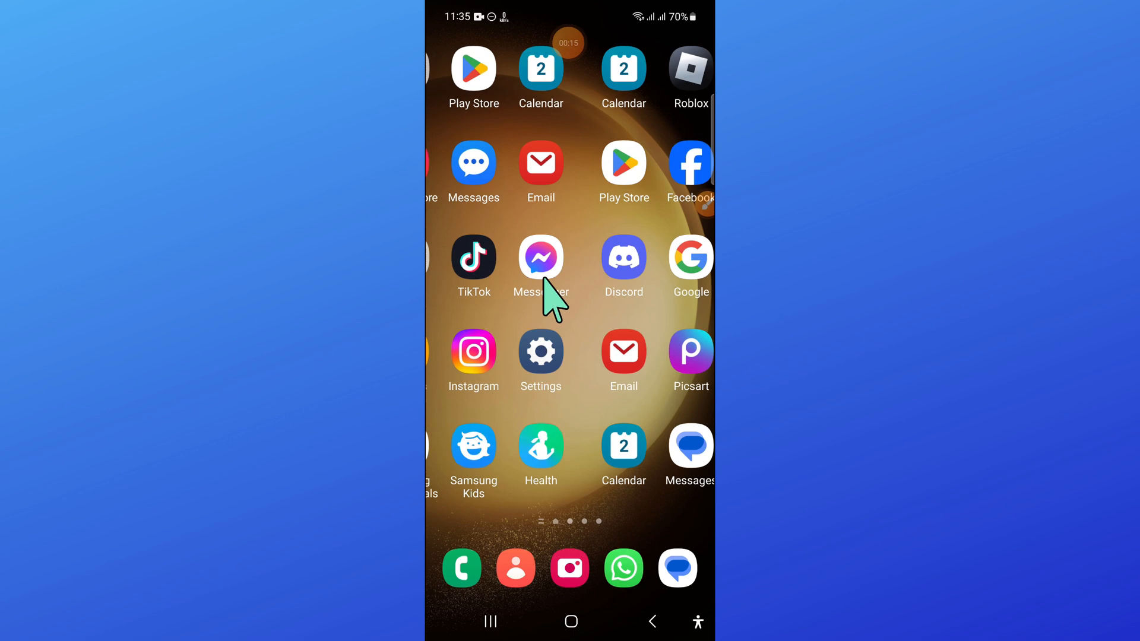
Swipe to the home page holding the Facebook and Settings shortcuts
scroll(left, 3)
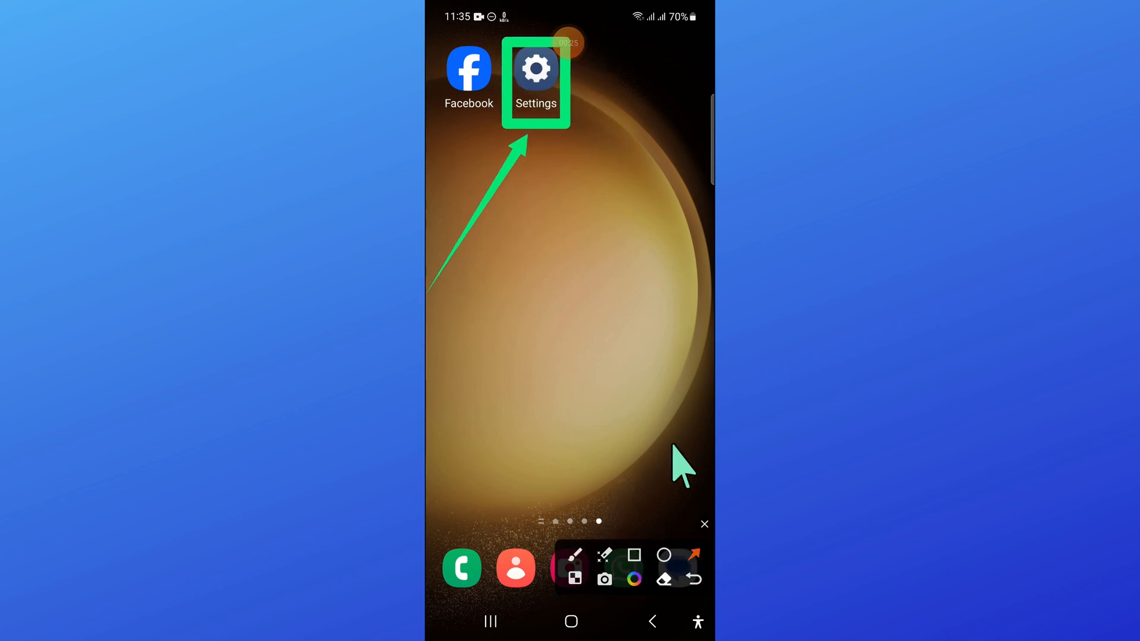
Launch Settings and go to the Apps page listing installed apps with storage sizes
click(535, 69)
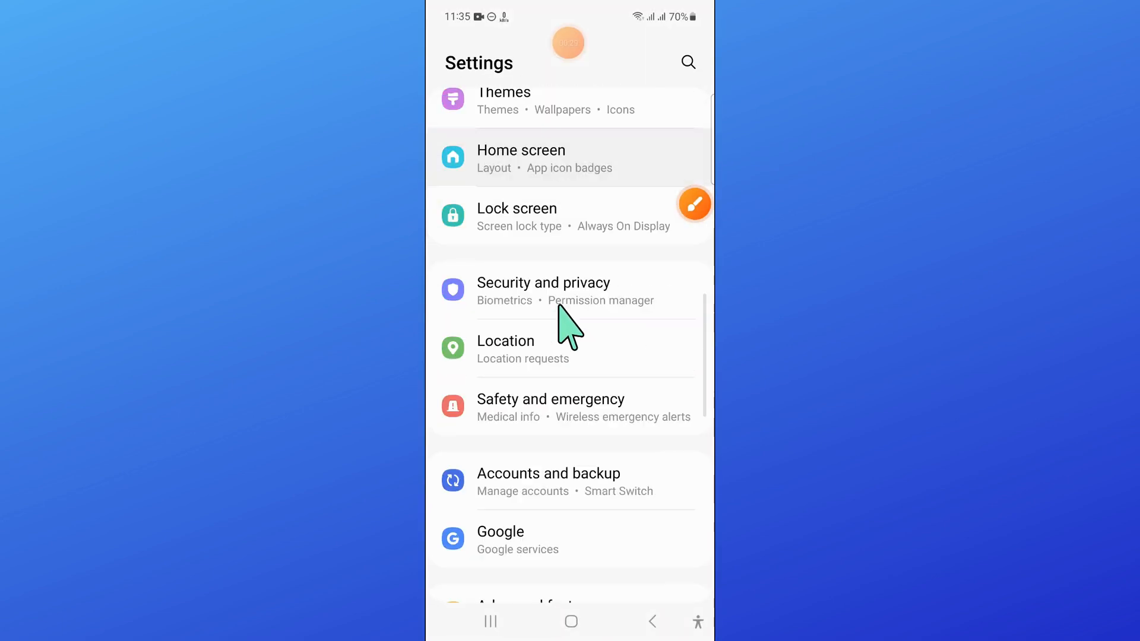
scroll(down, 3)
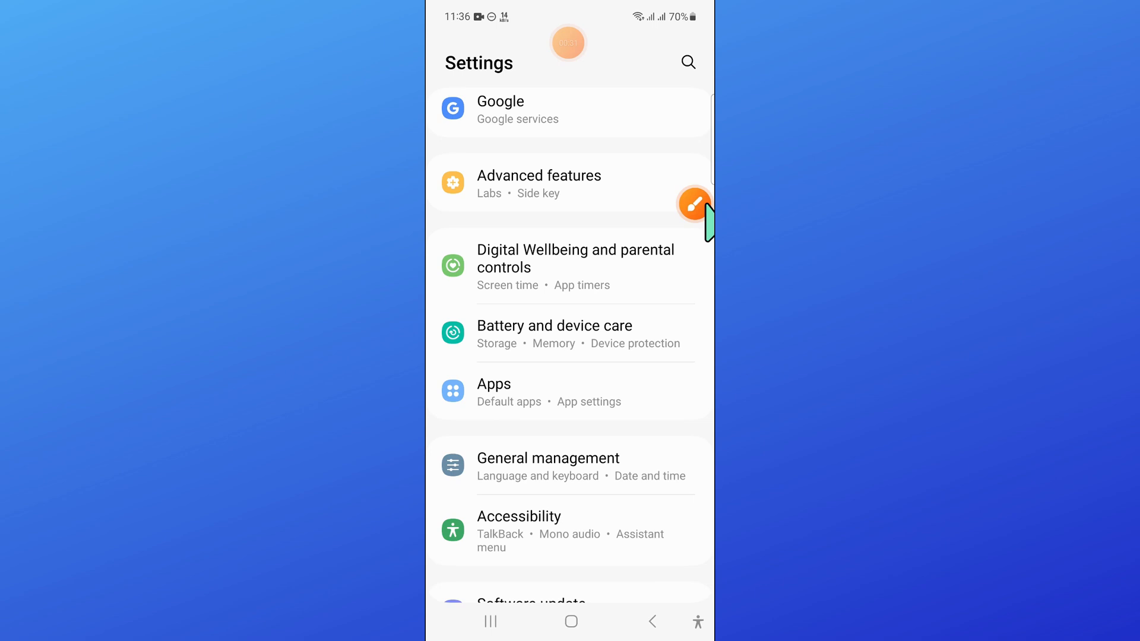
click(695, 203)
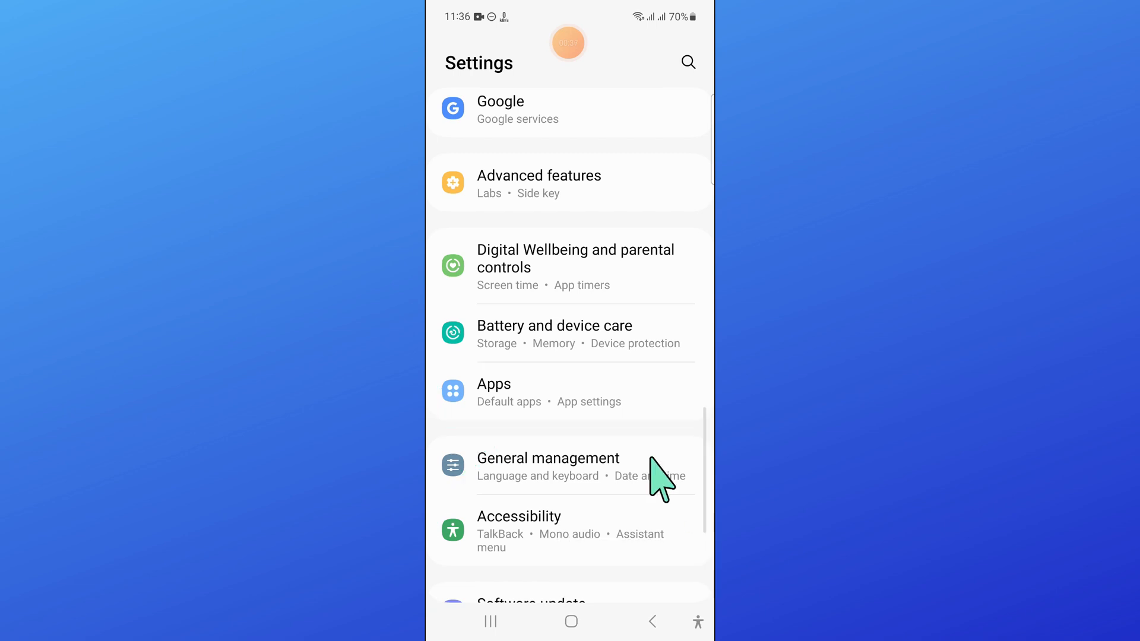
click(494, 384)
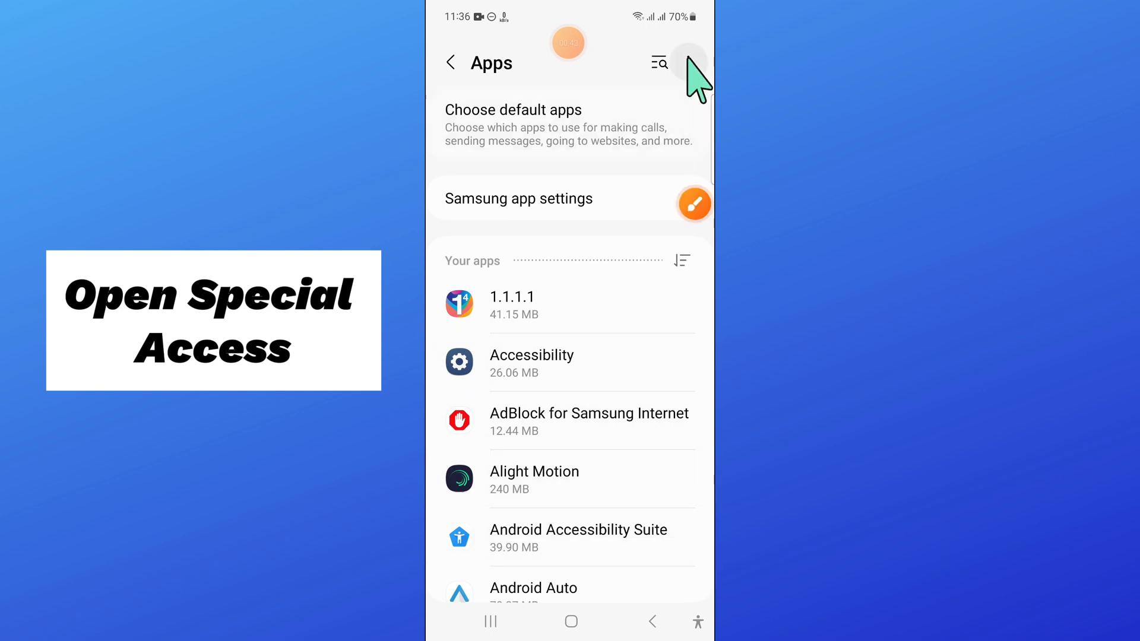
Reach Special access from the Apps page's three-dot menu
click(688, 63)
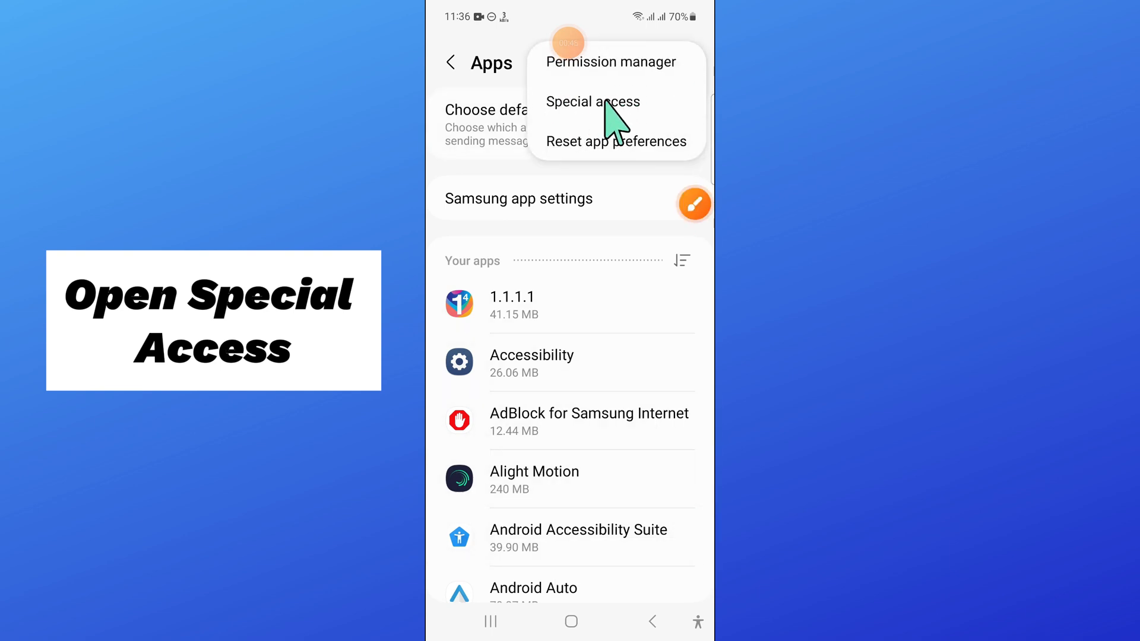
click(591, 101)
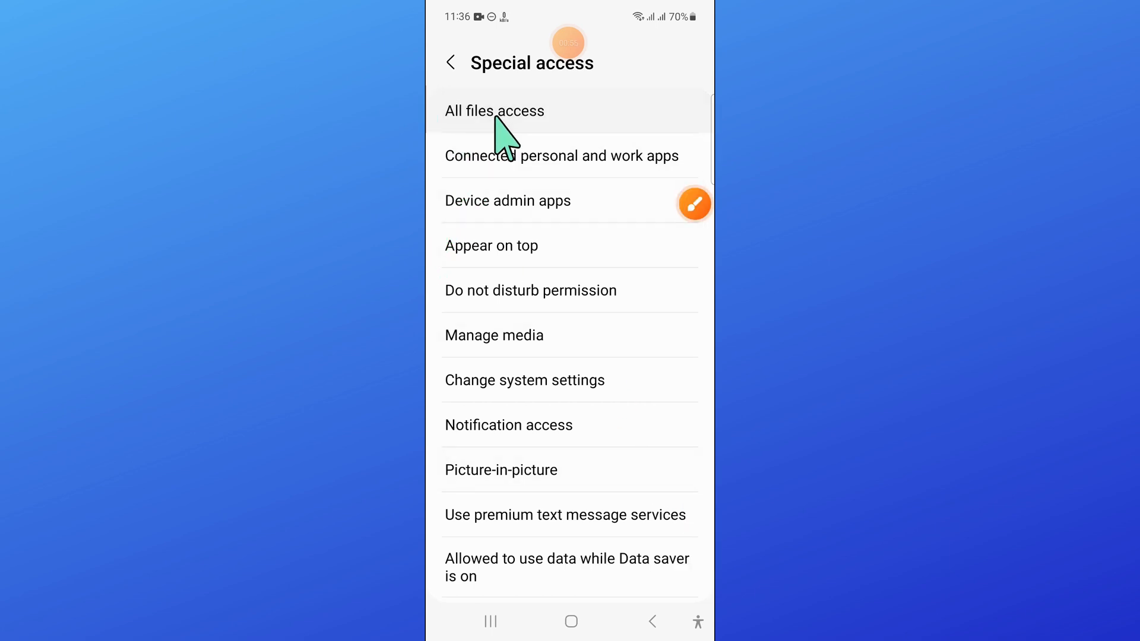
Under All files access, toggle Samsung capture's permission off and back on
click(494, 110)
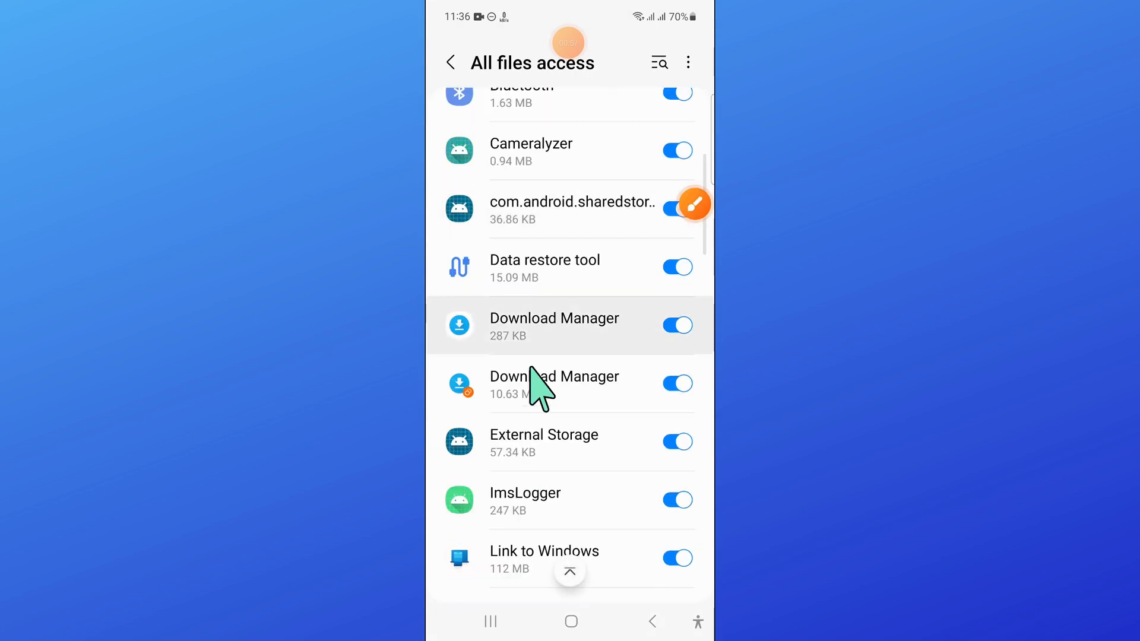
scroll(down, 3)
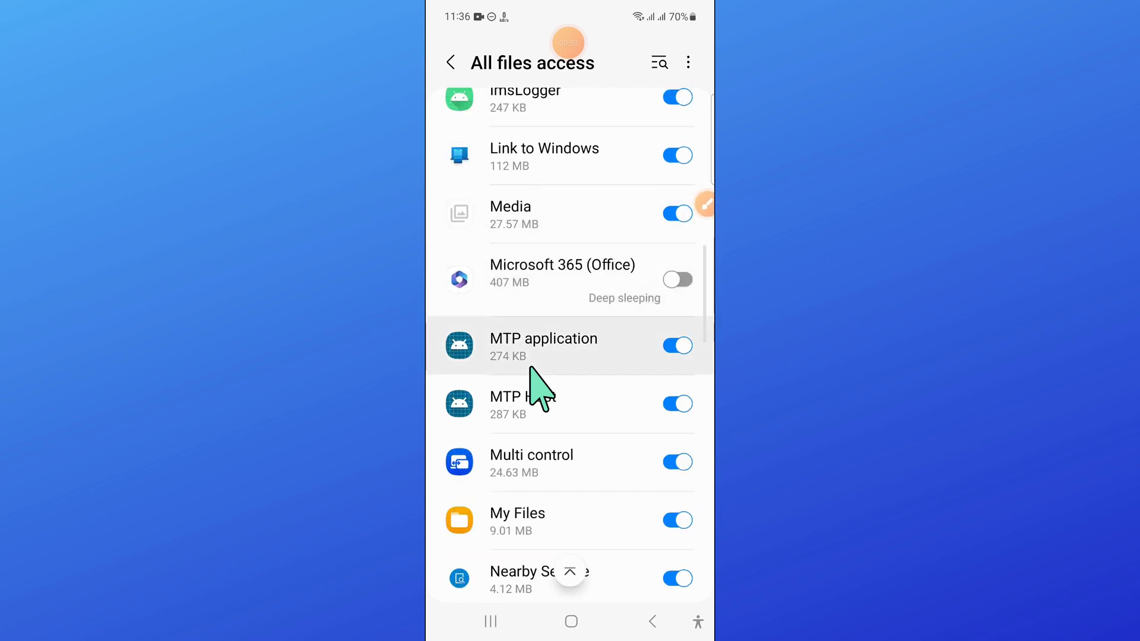
scroll(down, 3)
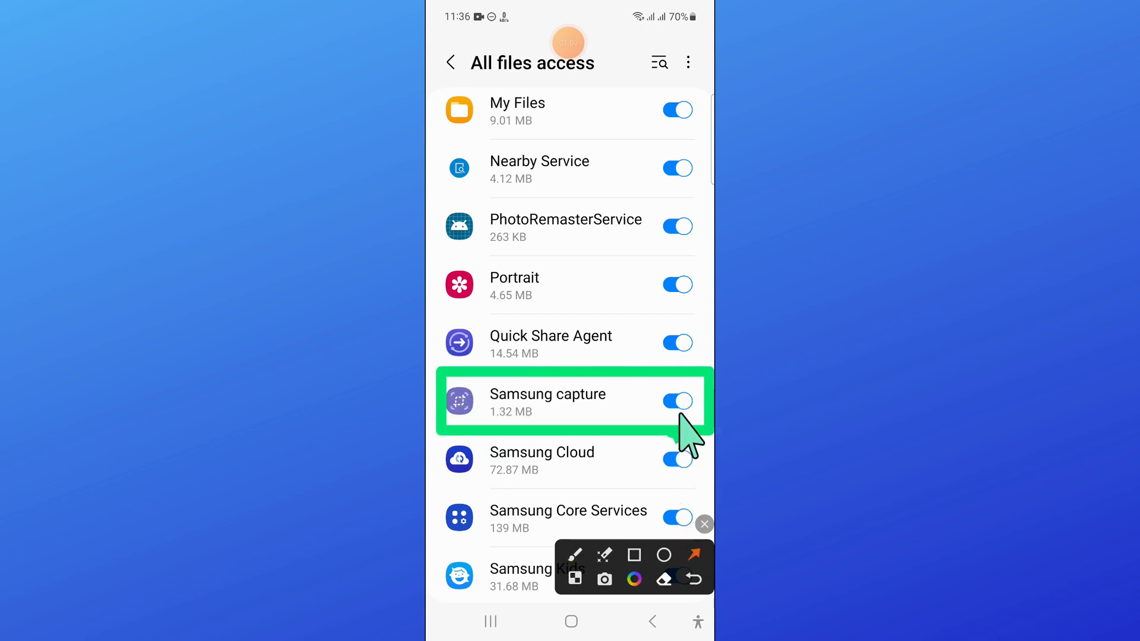
click(677, 401)
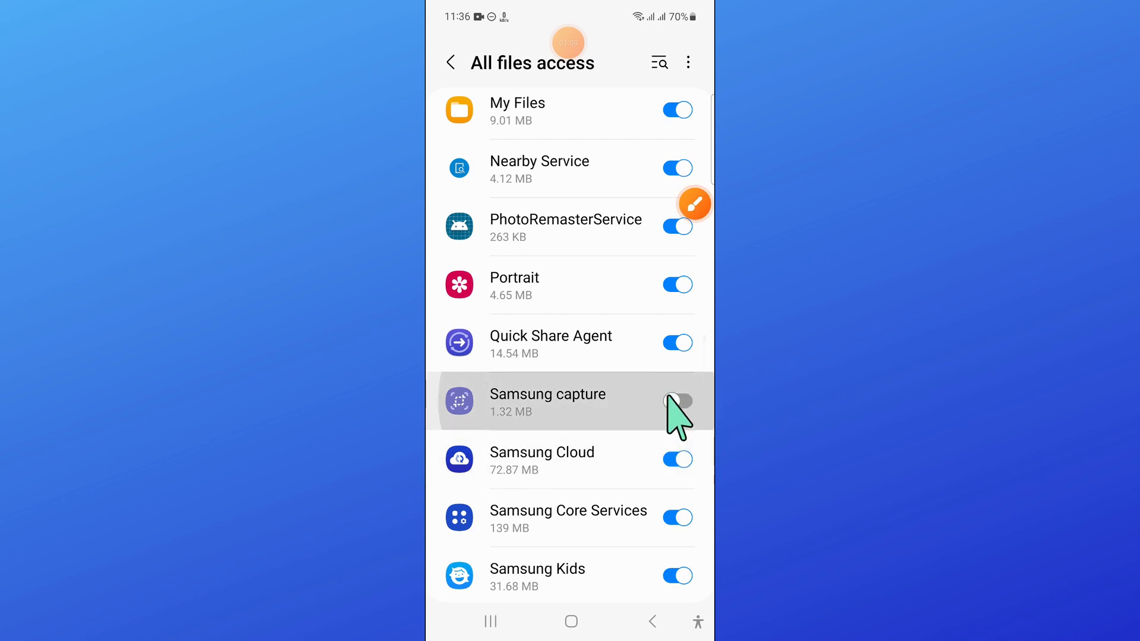
click(677, 400)
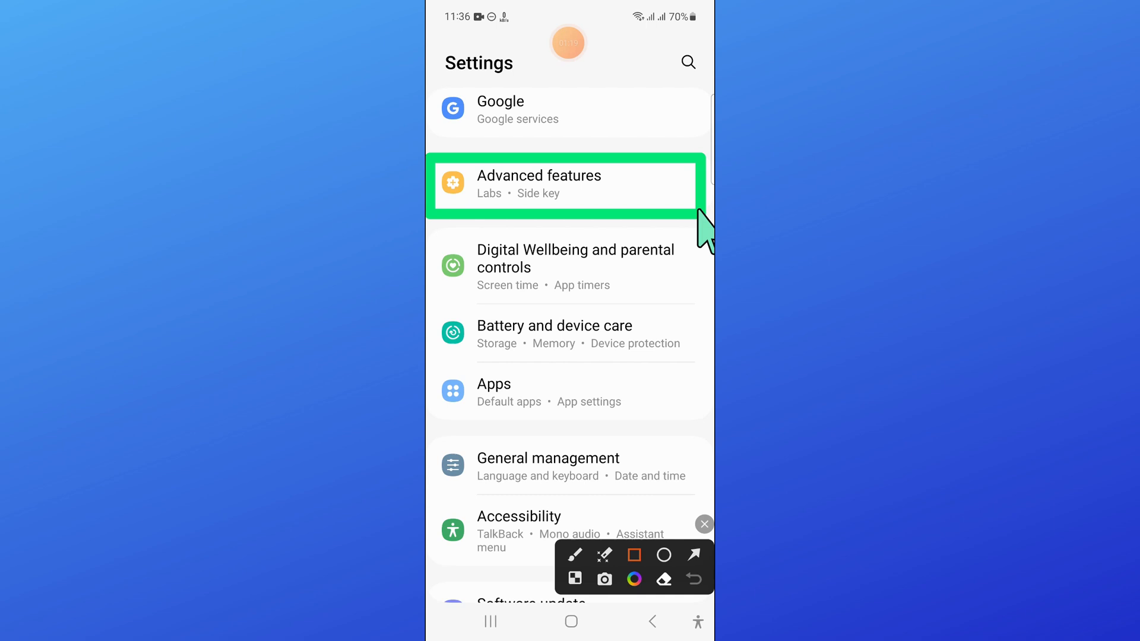
Return to the main Settings list and go to Advanced features
click(692, 554)
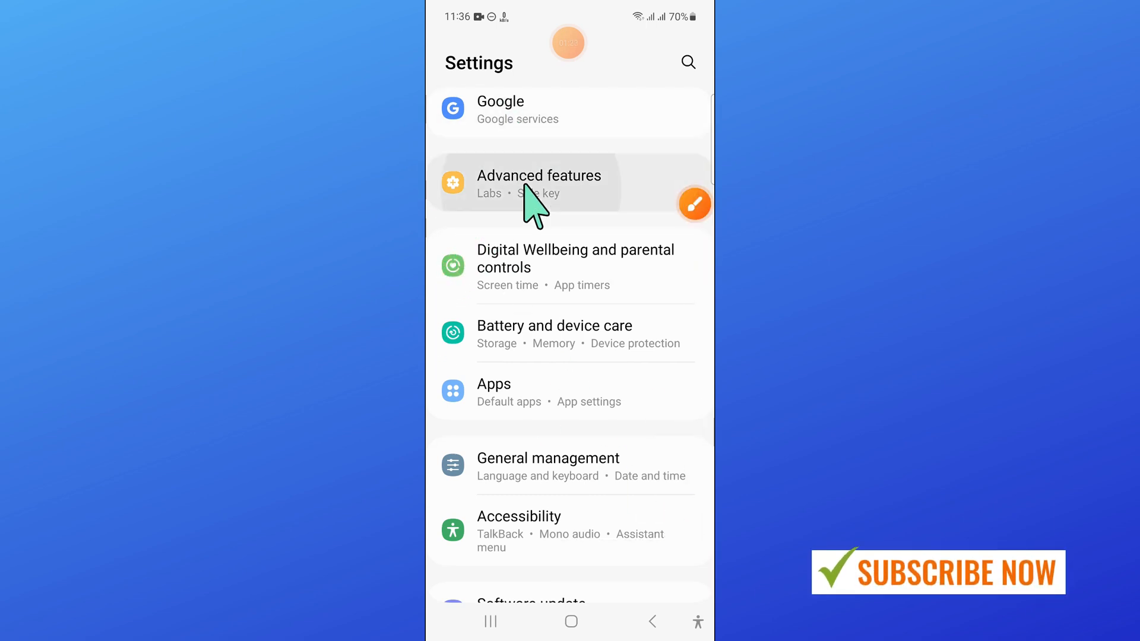
click(539, 183)
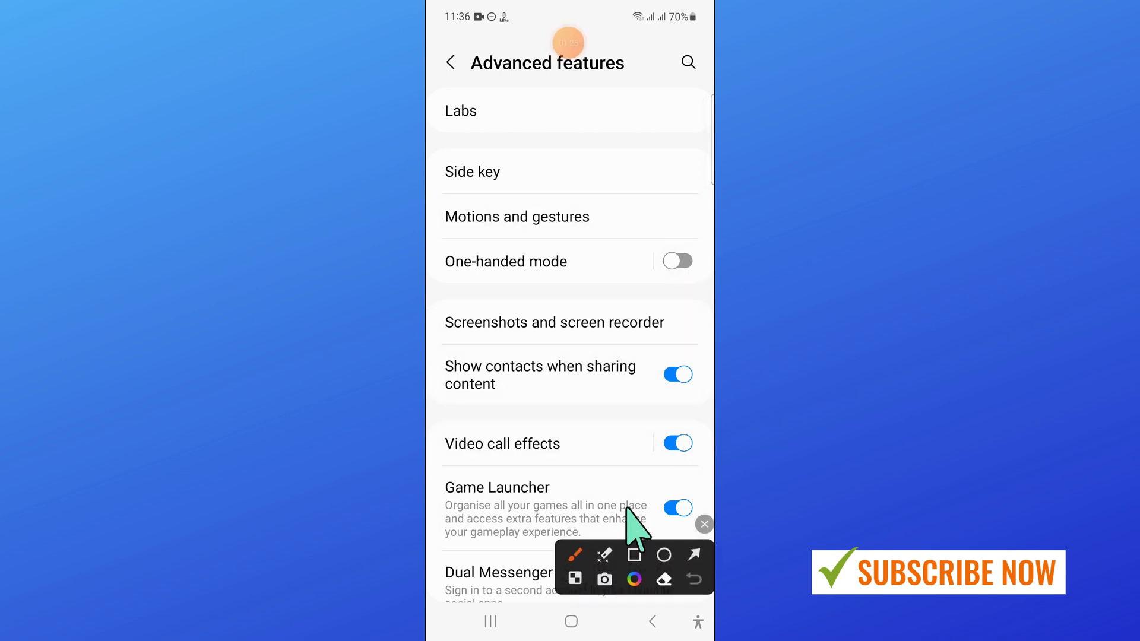
click(634, 555)
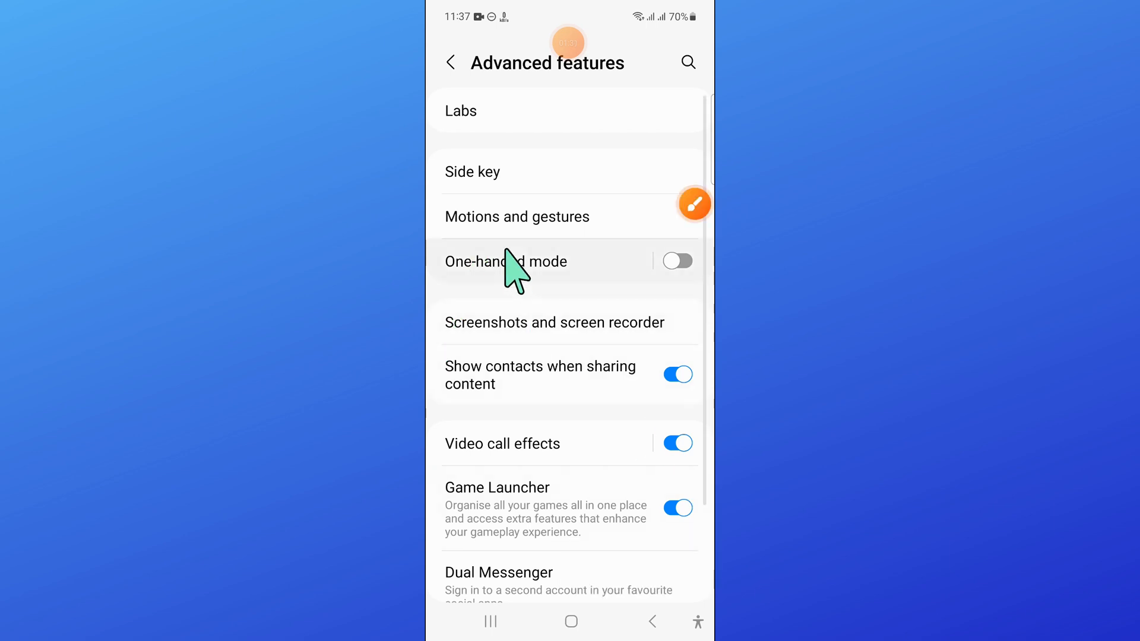
In Motions and gestures, toggle Palm swipe to capture off and back on, then go back
click(516, 216)
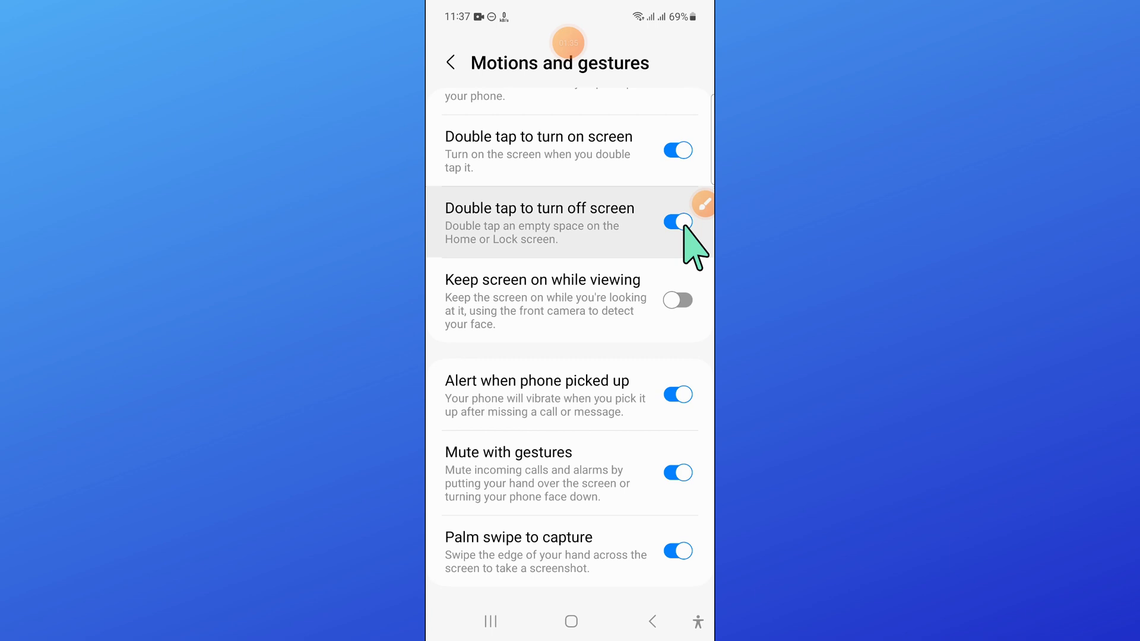
click(700, 203)
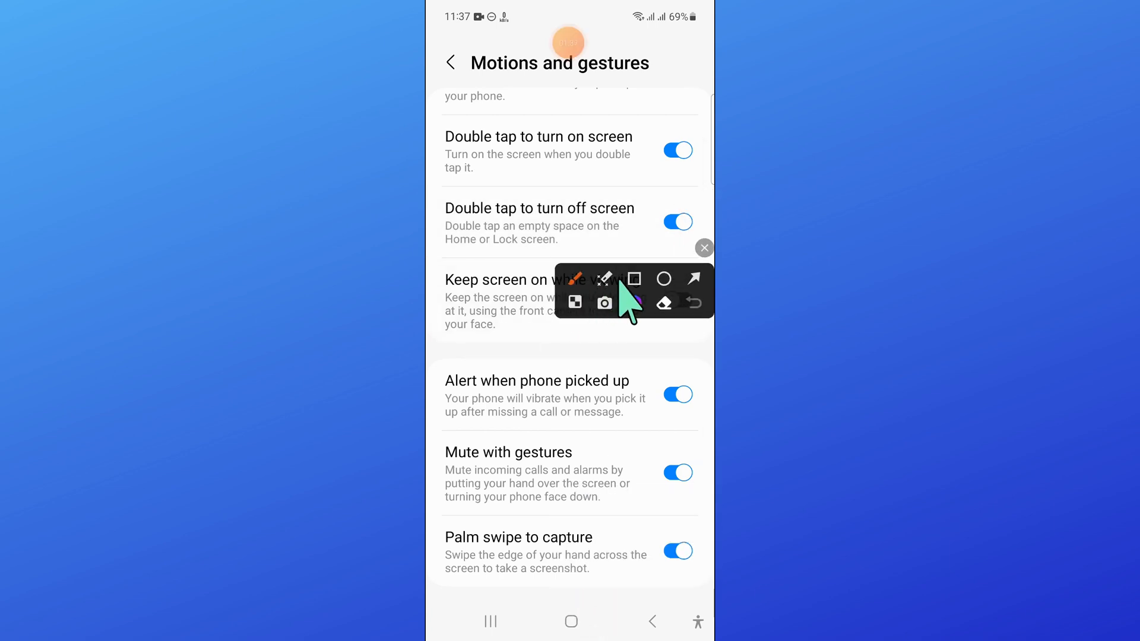
click(632, 279)
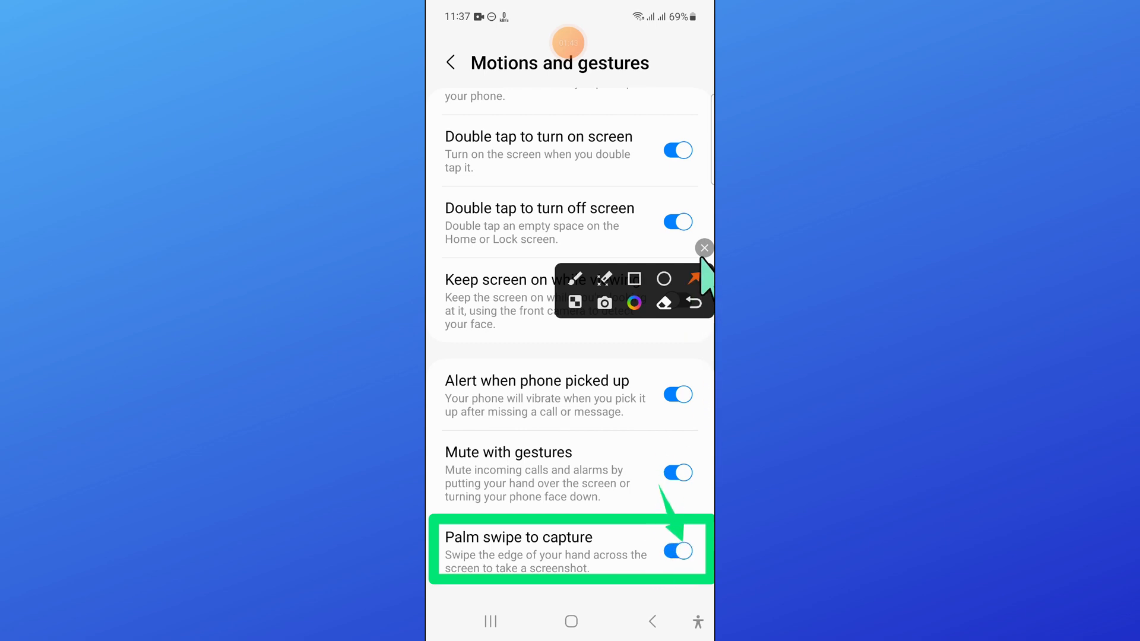
click(675, 551)
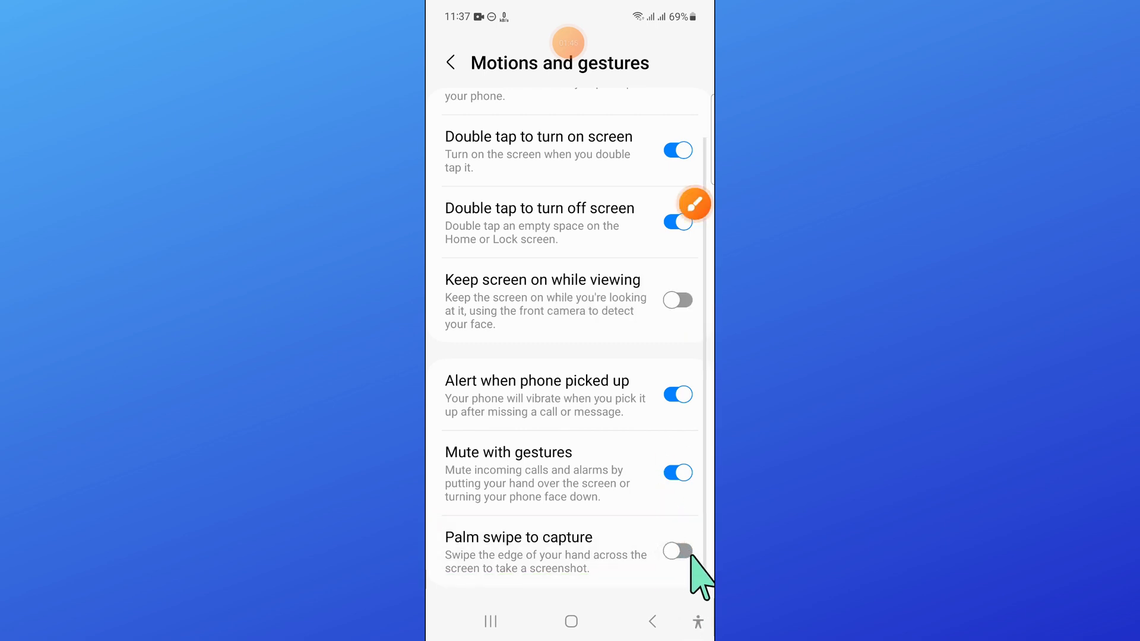
click(676, 551)
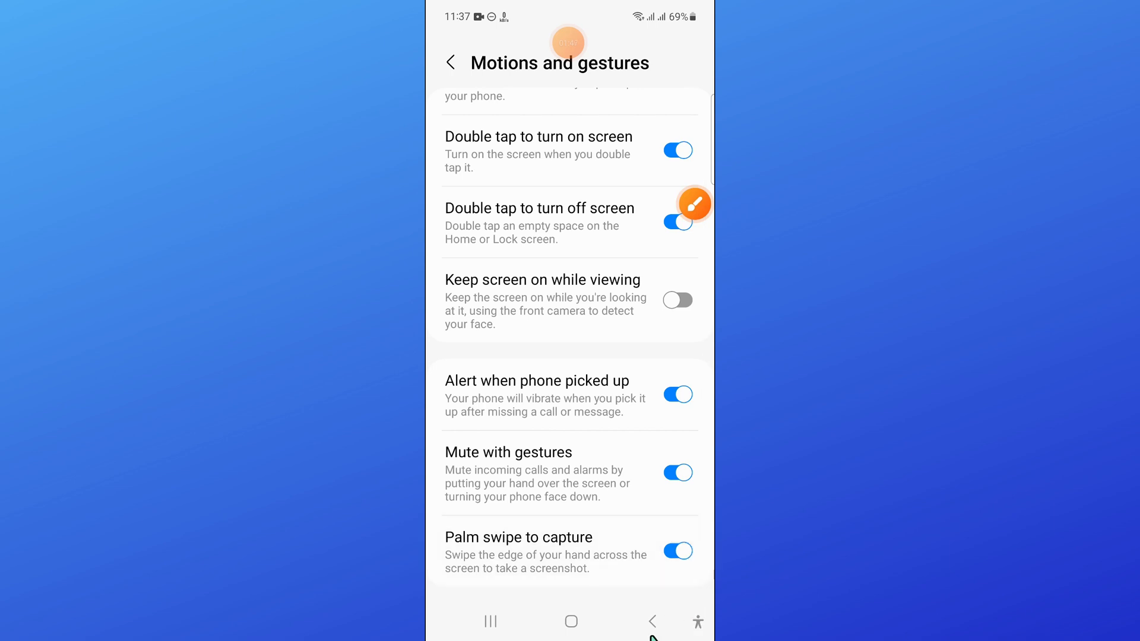
click(451, 60)
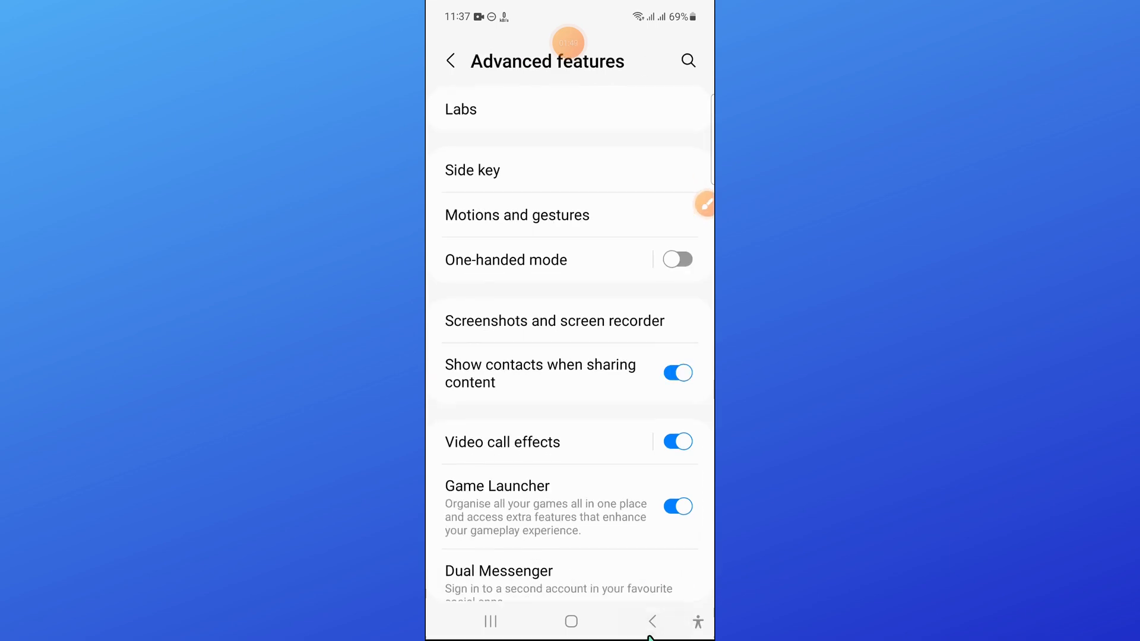
Go to Battery and device care and bring up the Software update page
scroll(down, 3)
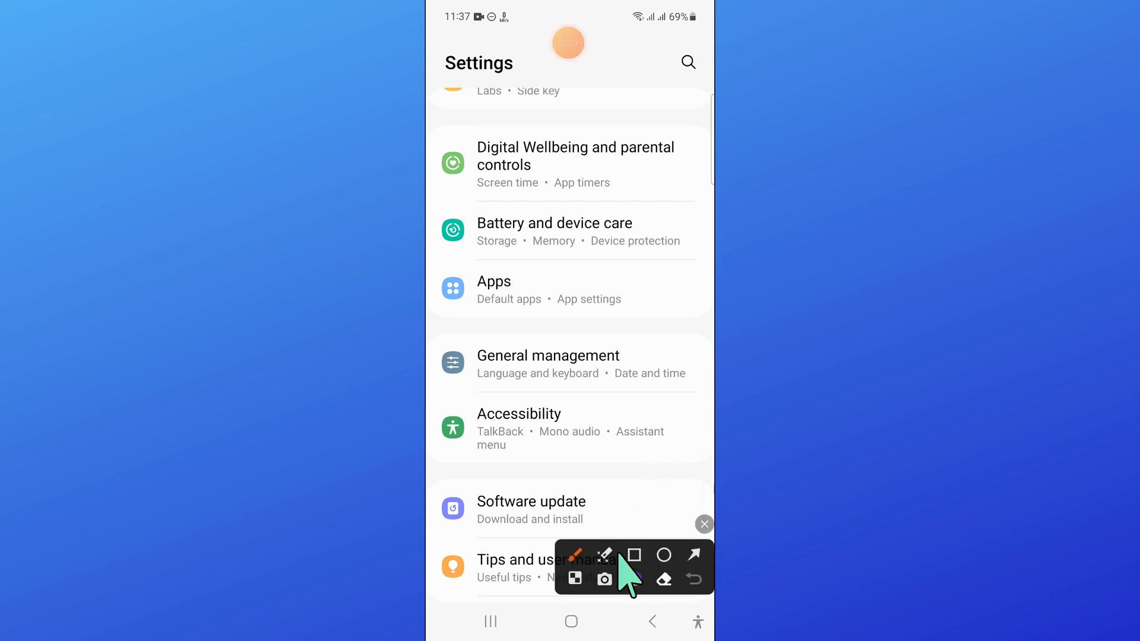
click(634, 555)
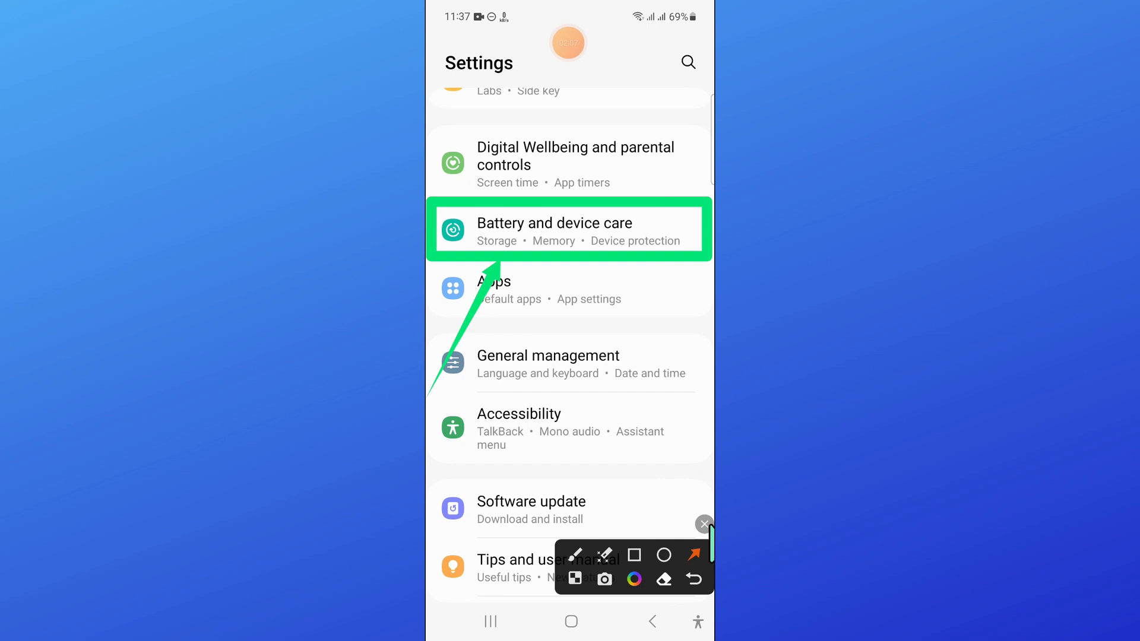
click(555, 229)
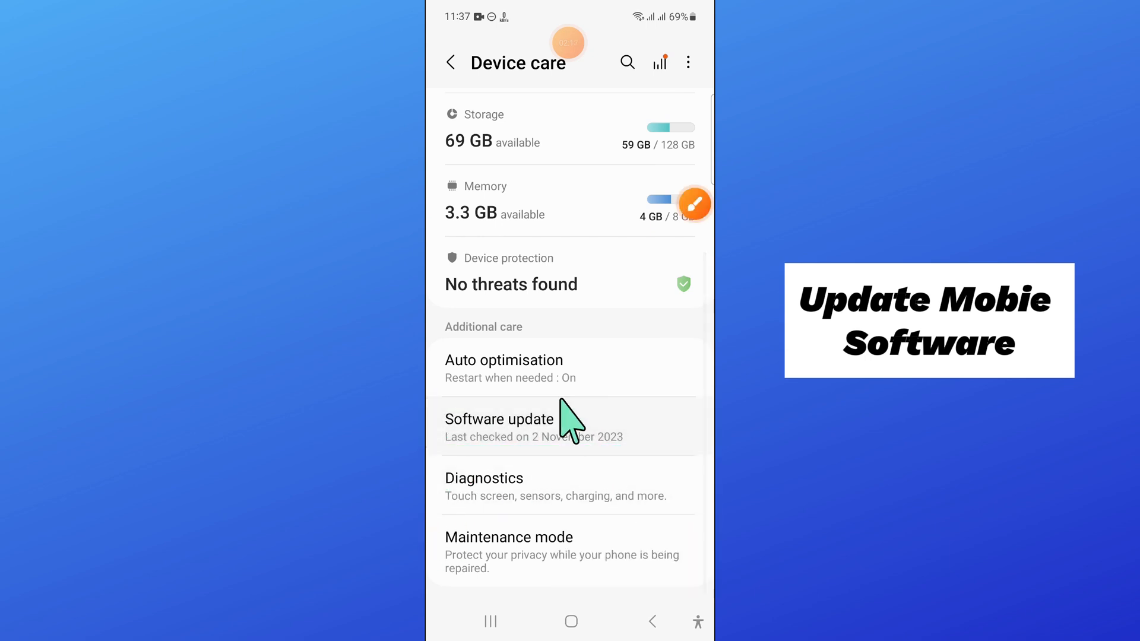
click(500, 419)
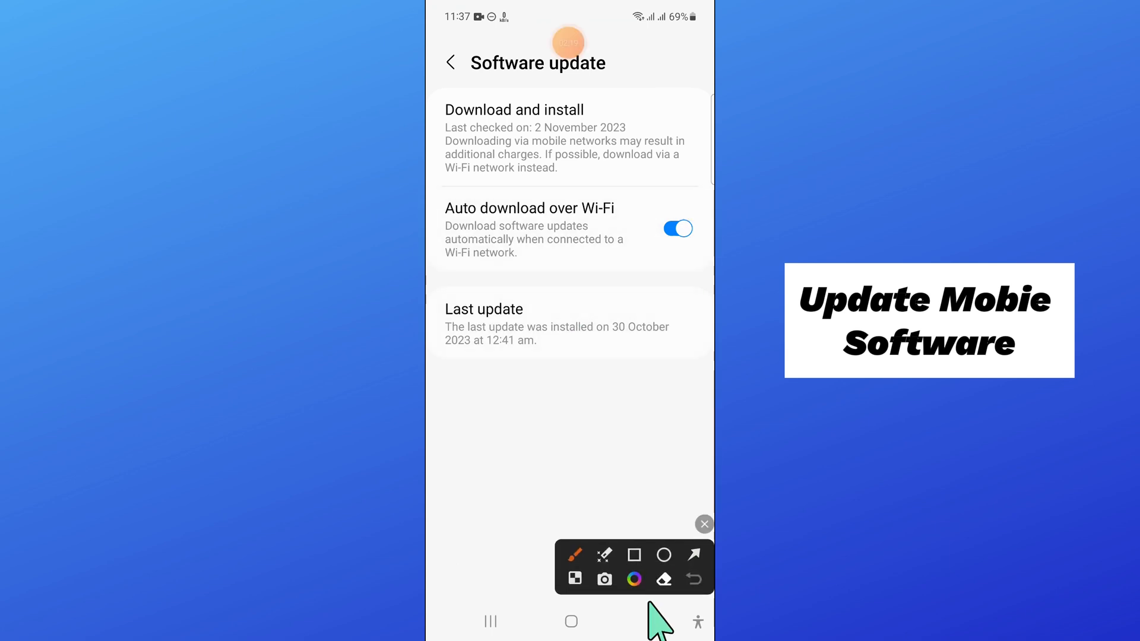